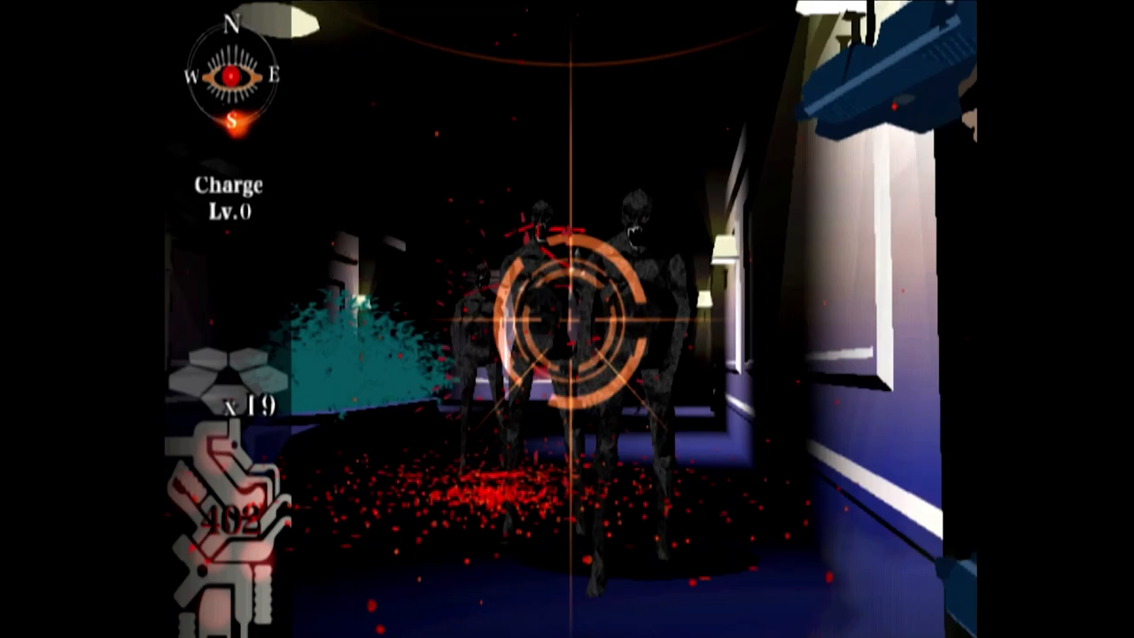
left_click(571, 319)
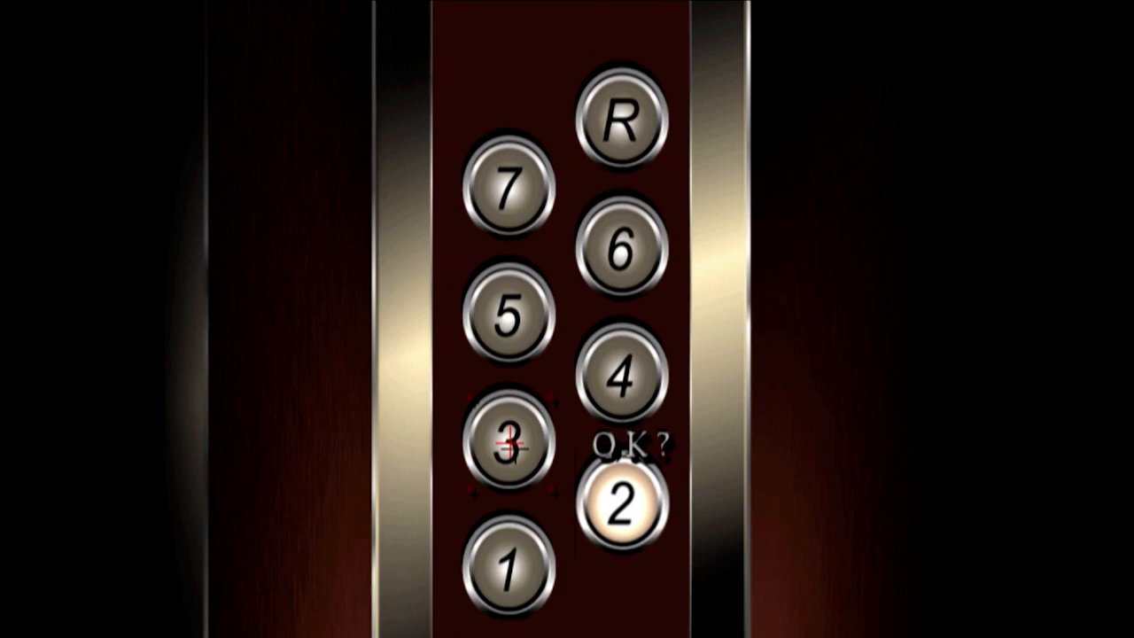
left_click(624, 510)
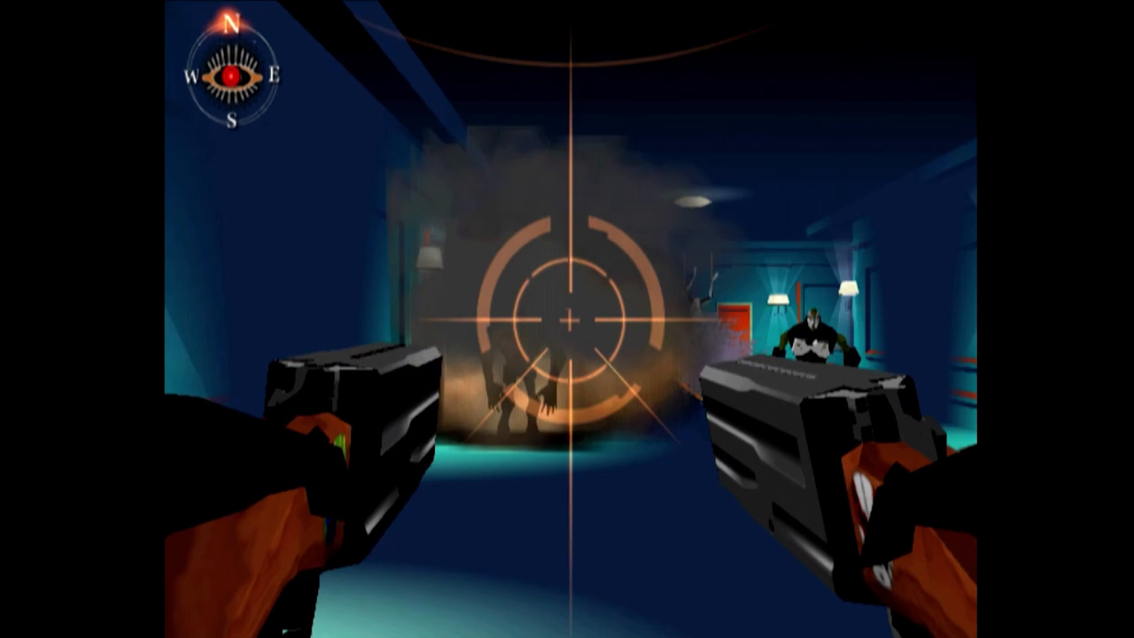
left_click(567, 319)
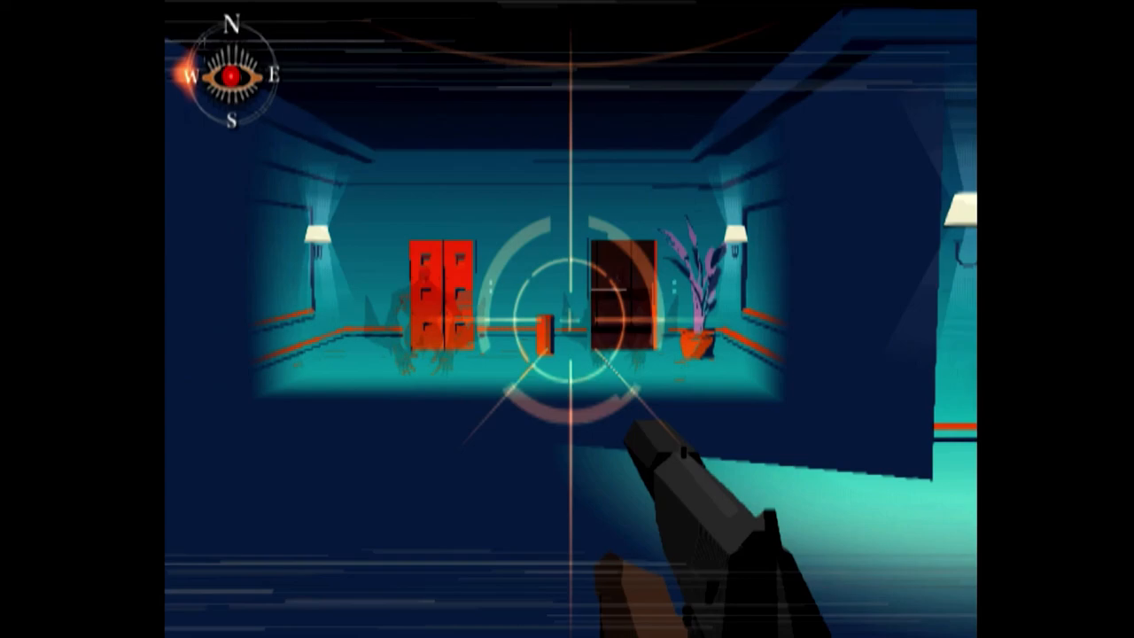
key("escape")
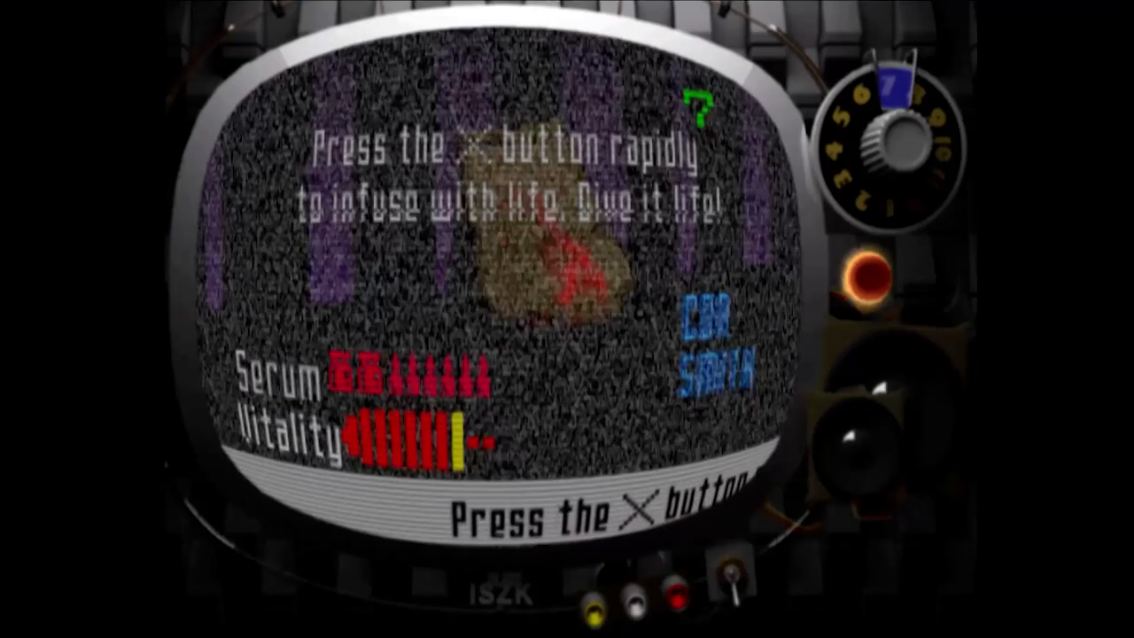
key("x")
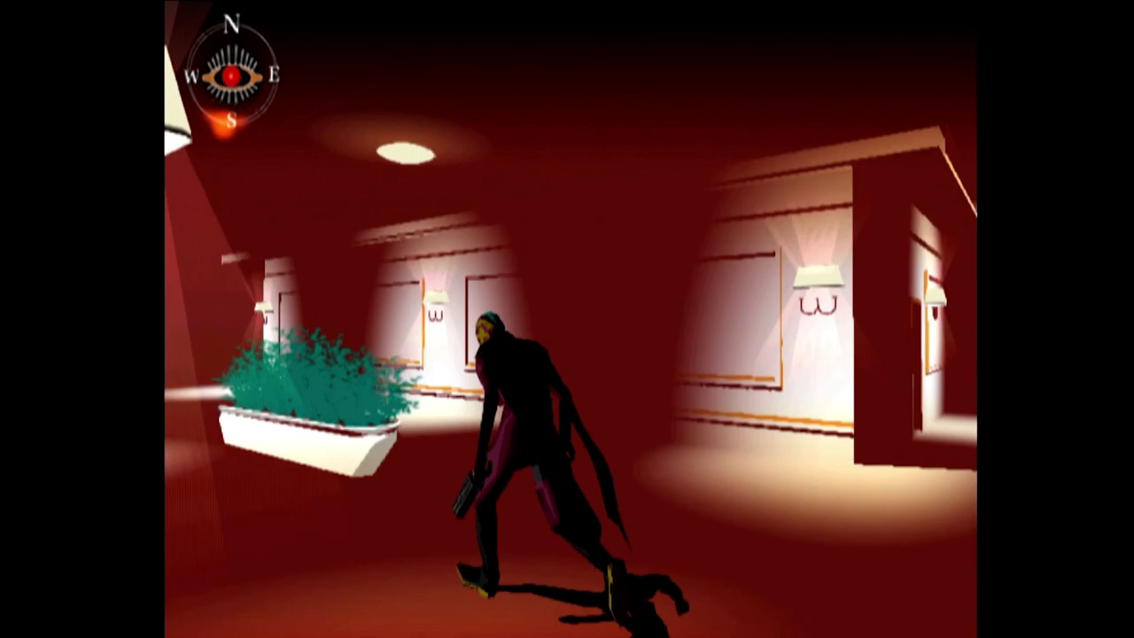
key("w")
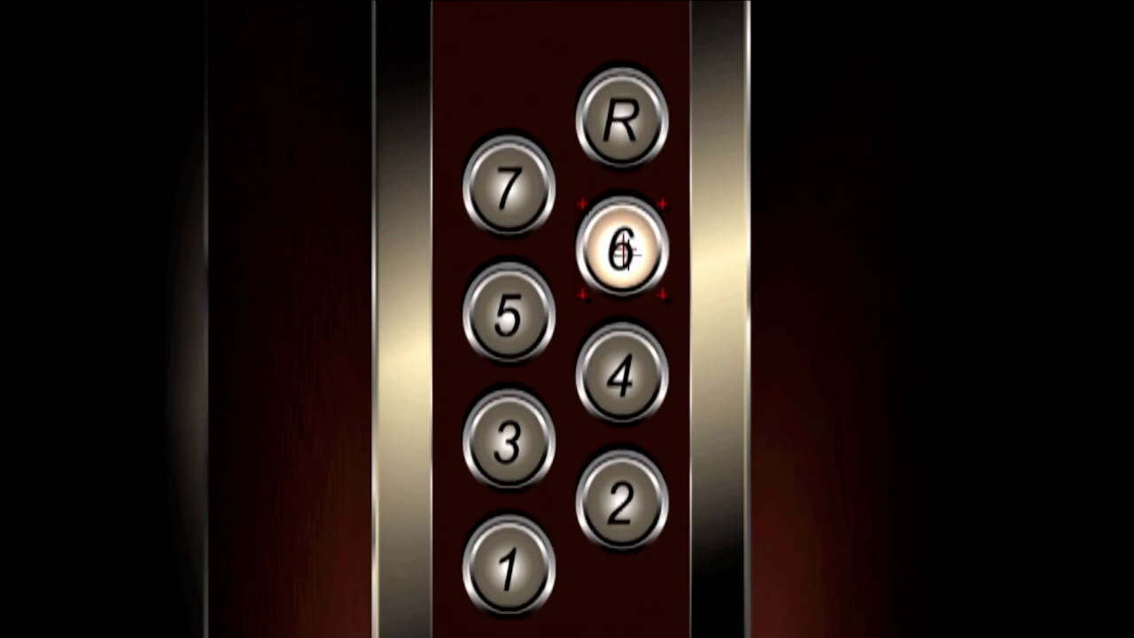
left_click(620, 241)
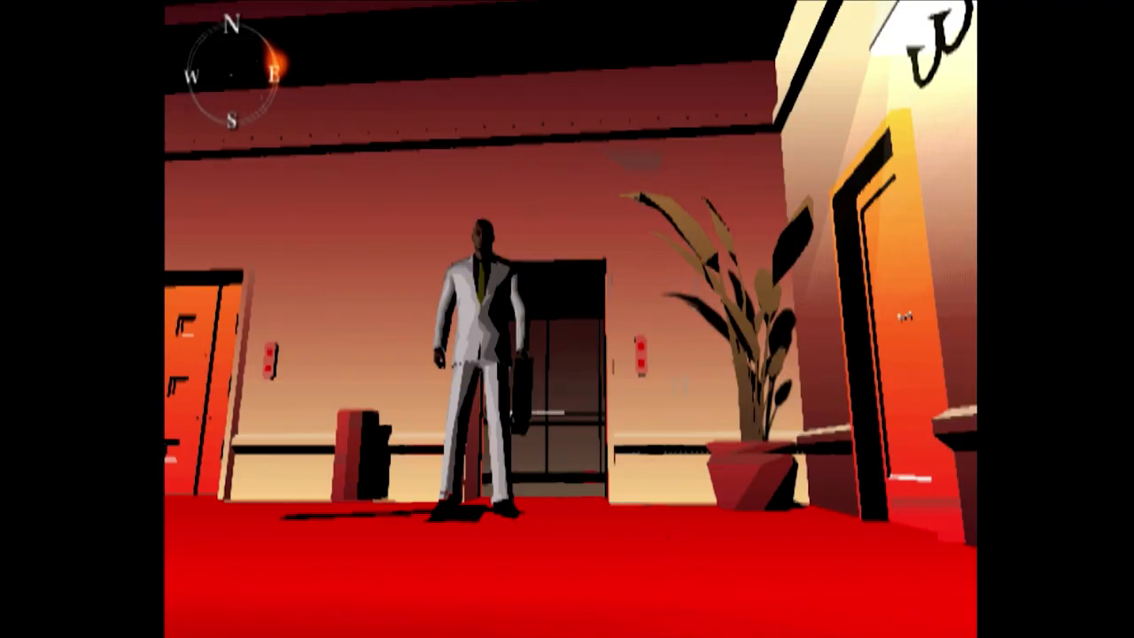